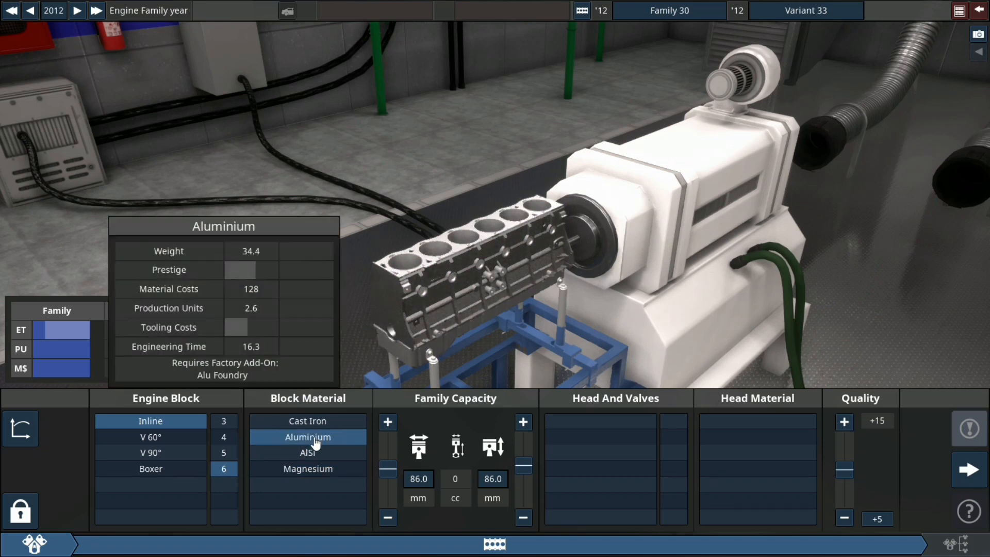
Step: Build an aluminium inline-six, 84 × 89.6 mm (2979 cc), with a DOHC four-valve aluminium head
click(418, 478)
text(84)
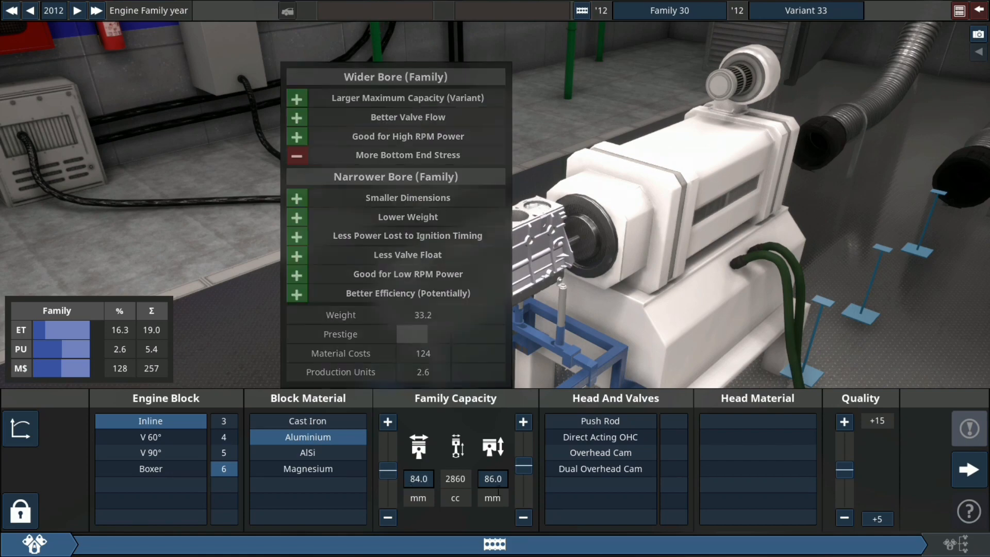
click(493, 478)
text(89.)
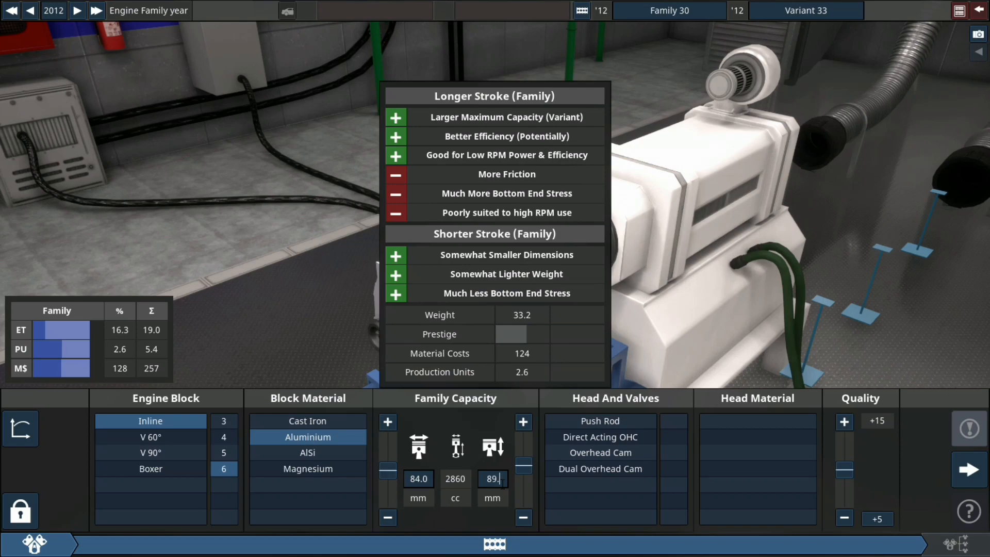
click(600, 469)
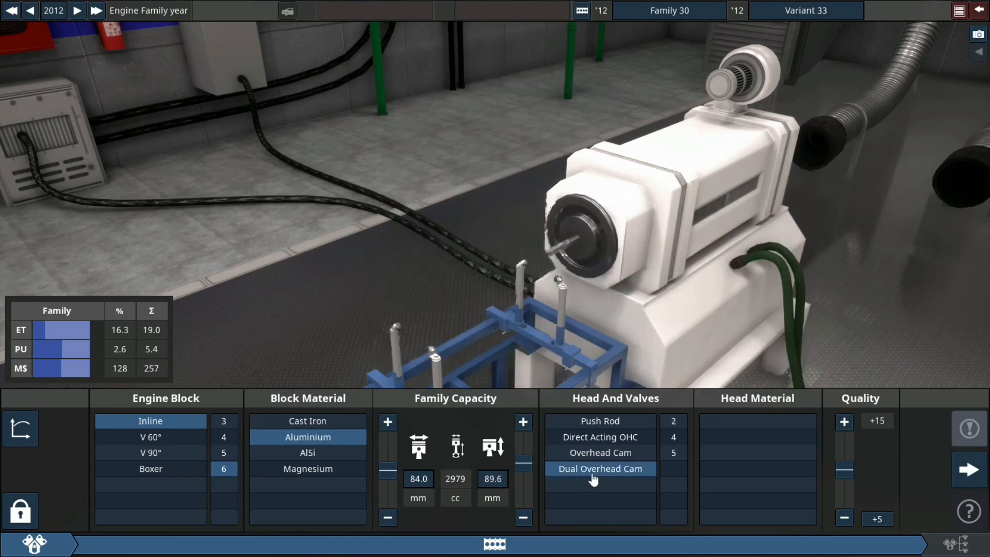
click(600, 468)
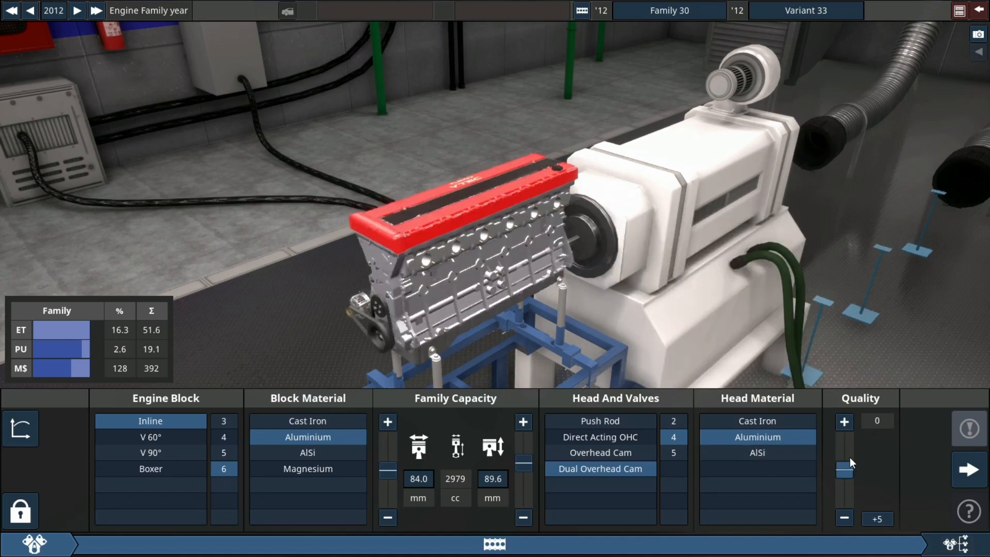
Step: Fit a billet crank, titanium rods and forged pistons, and make the engine twin-turbo
click(966, 468)
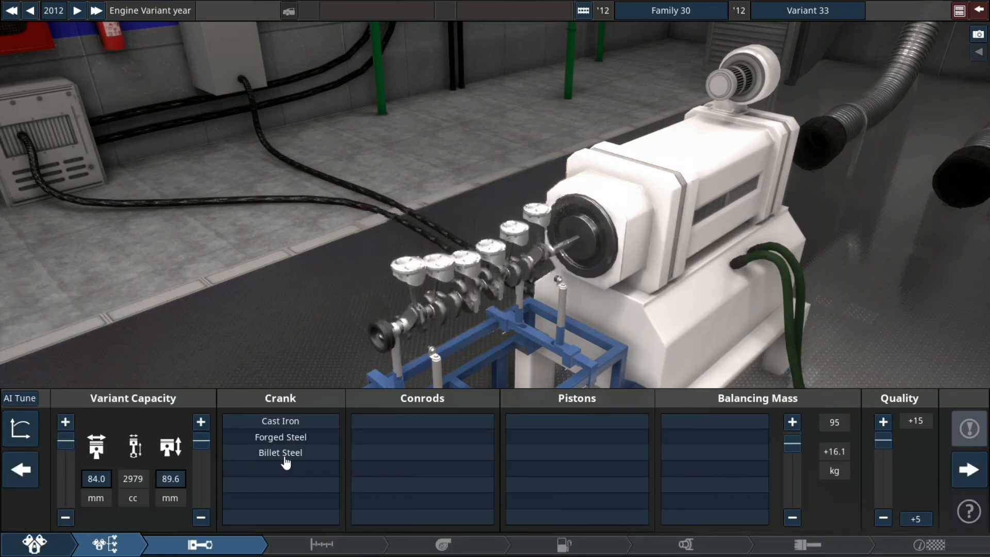
click(279, 452)
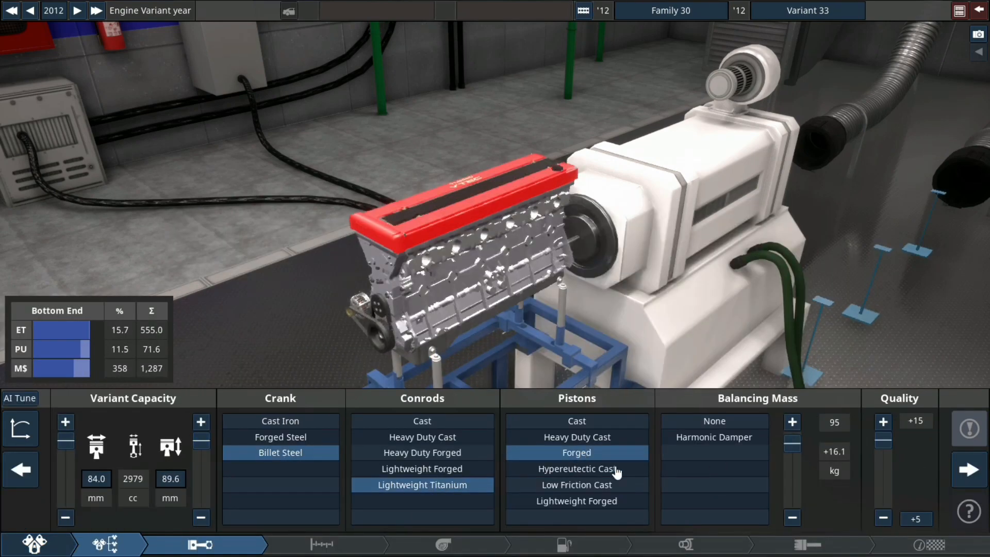
click(714, 436)
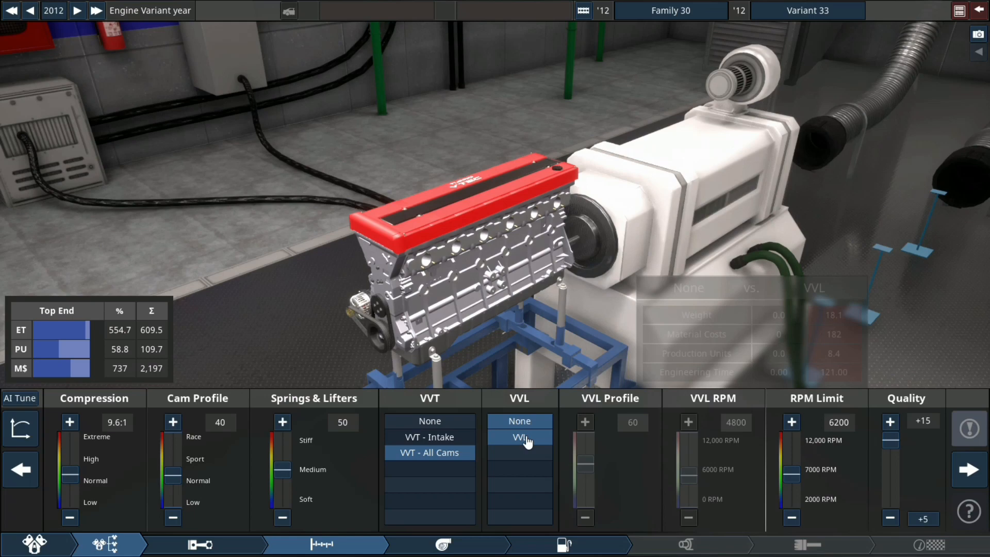
click(443, 544)
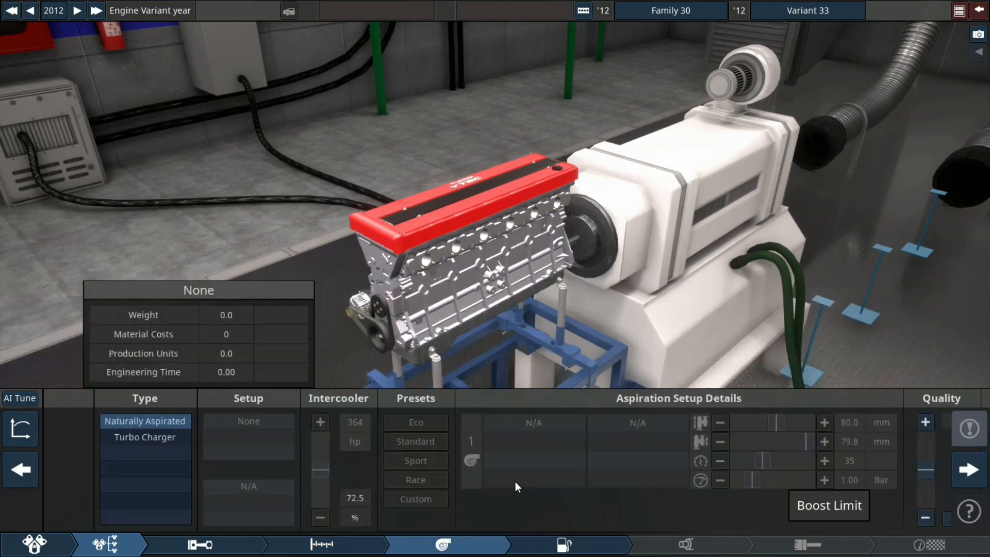
click(145, 437)
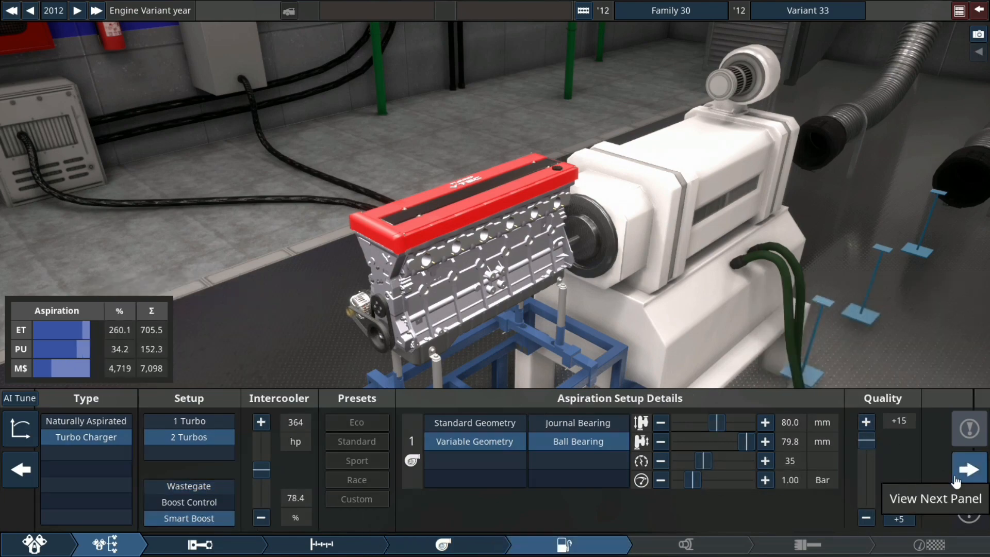
Step: Switch to per-cylinder direct injection with a race manifold, running on methanol
click(969, 469)
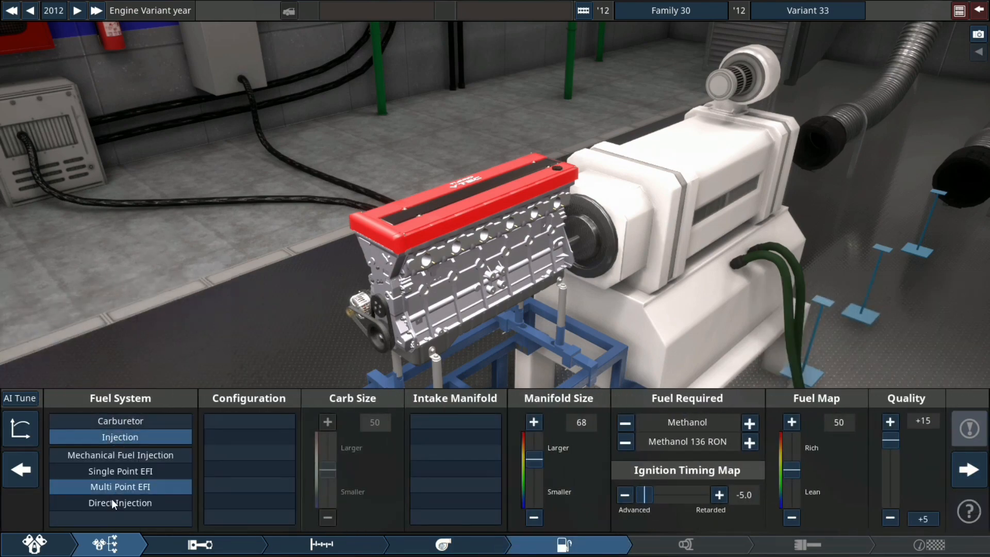
click(119, 503)
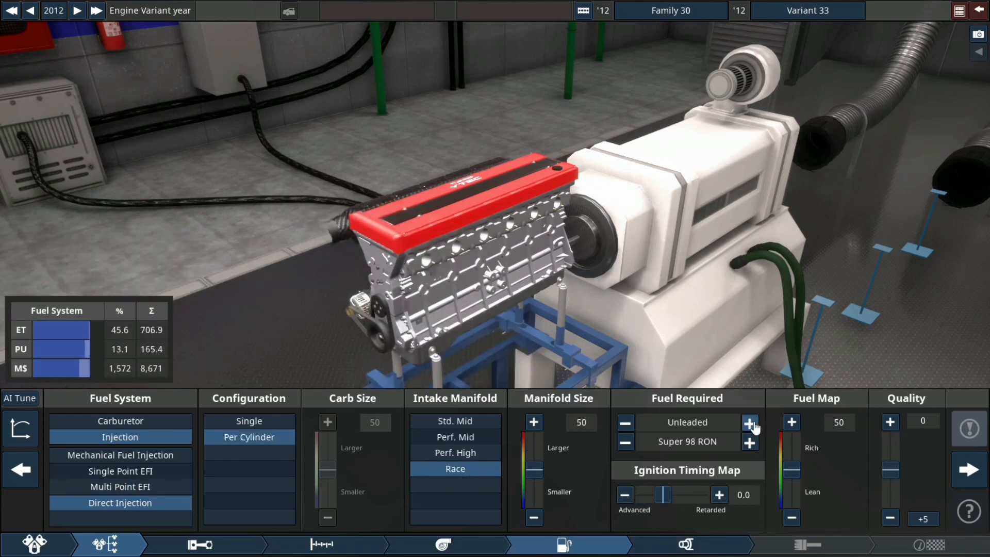
click(750, 423)
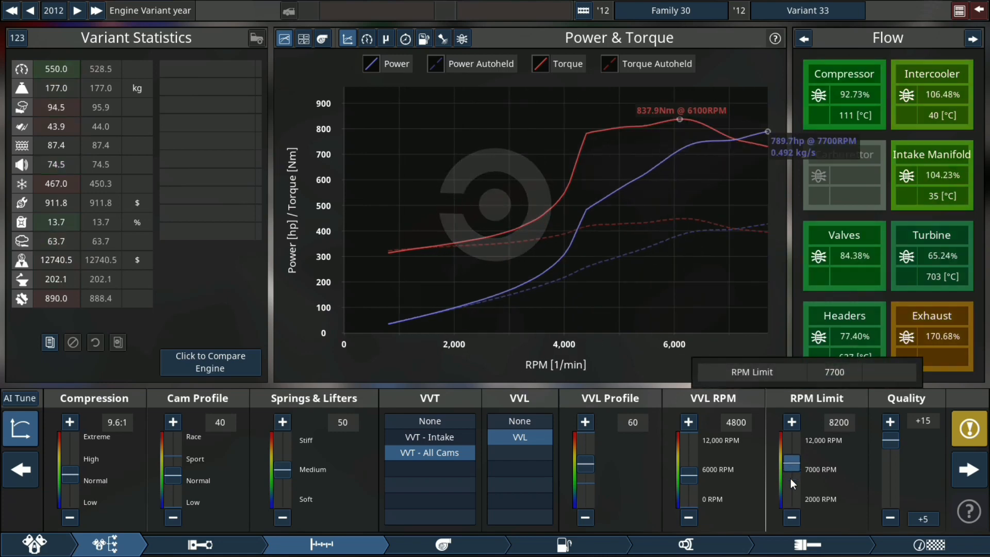
Step: Set the rev limit to 9200 RPM and push the cam profile toward race
click(791, 425)
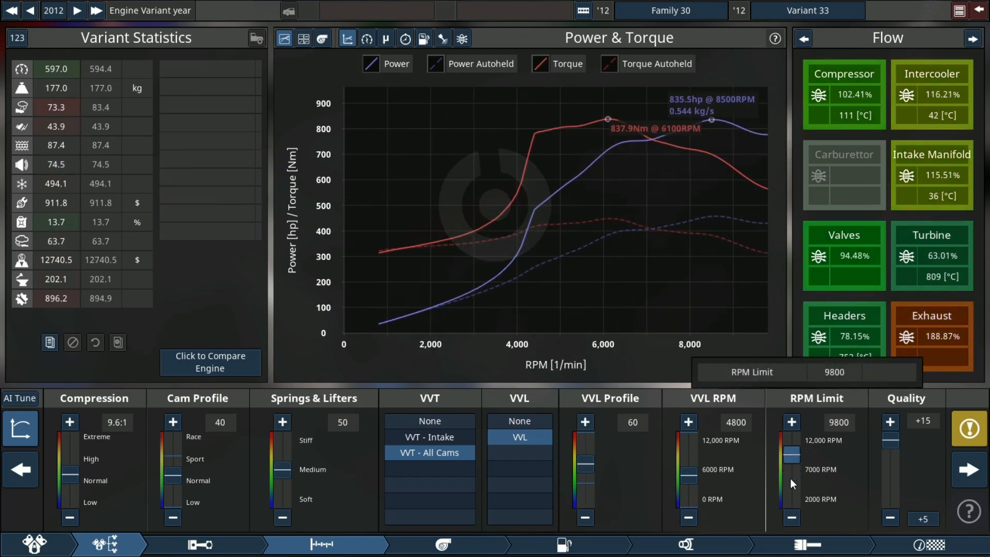
click(790, 517)
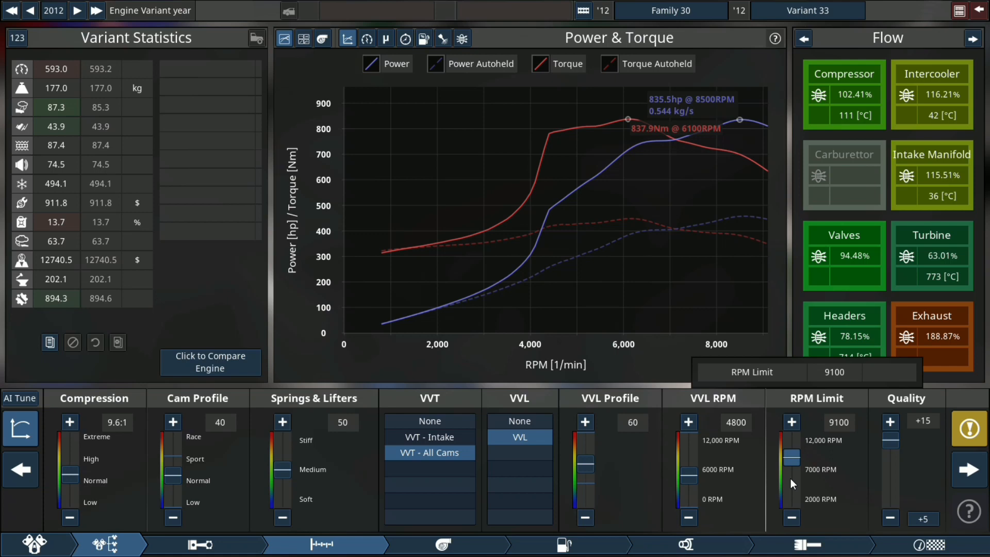
click(790, 422)
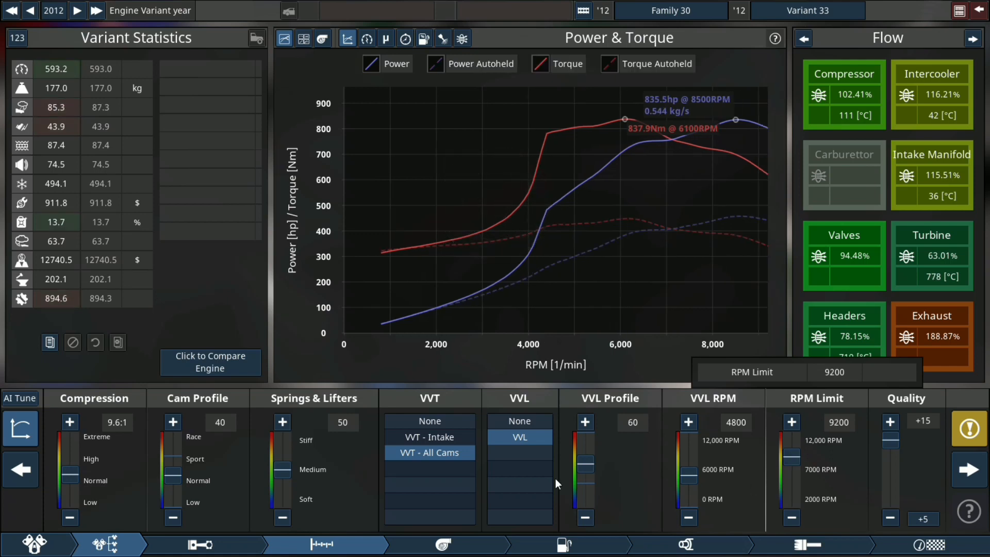
mouse_move(700, 488)
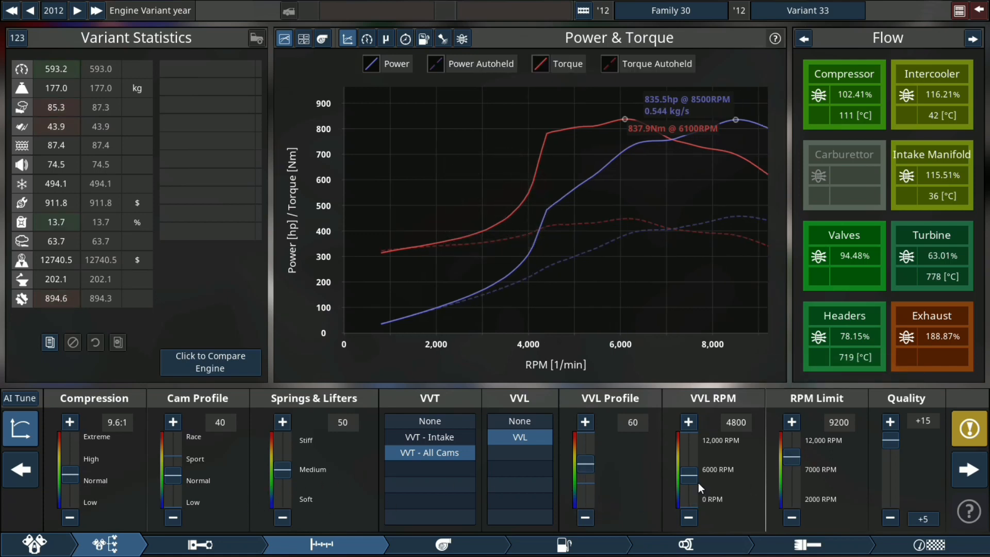
mouse_move(699, 473)
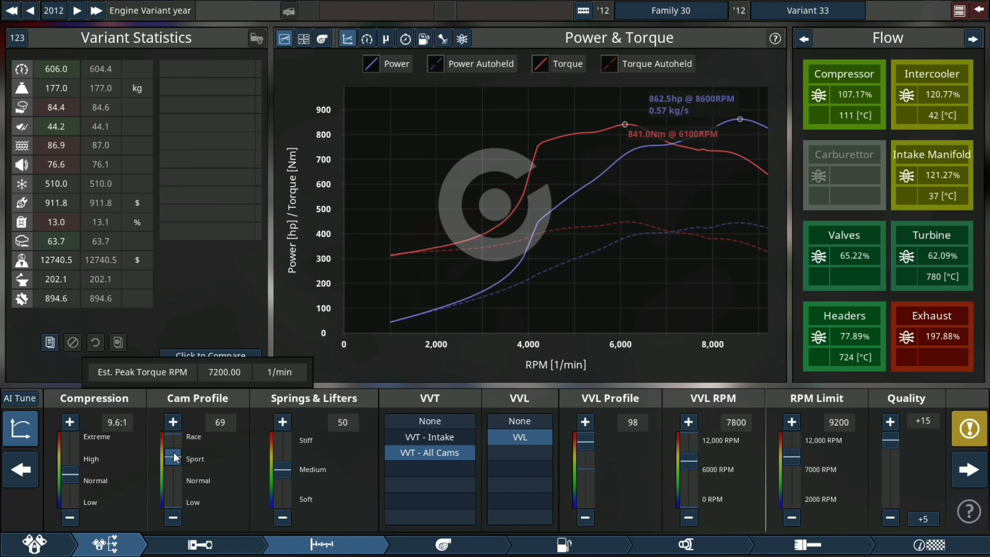
click(172, 422)
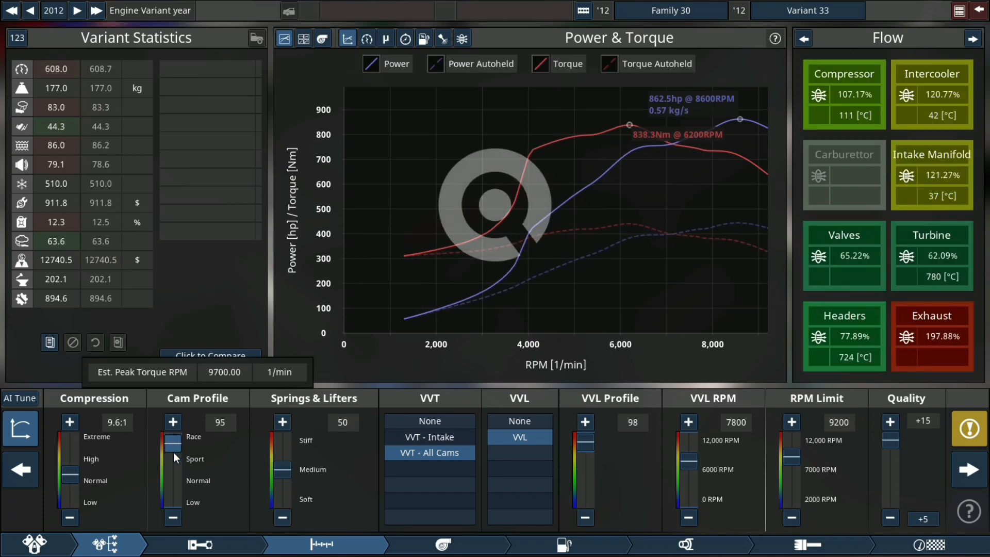
click(70, 480)
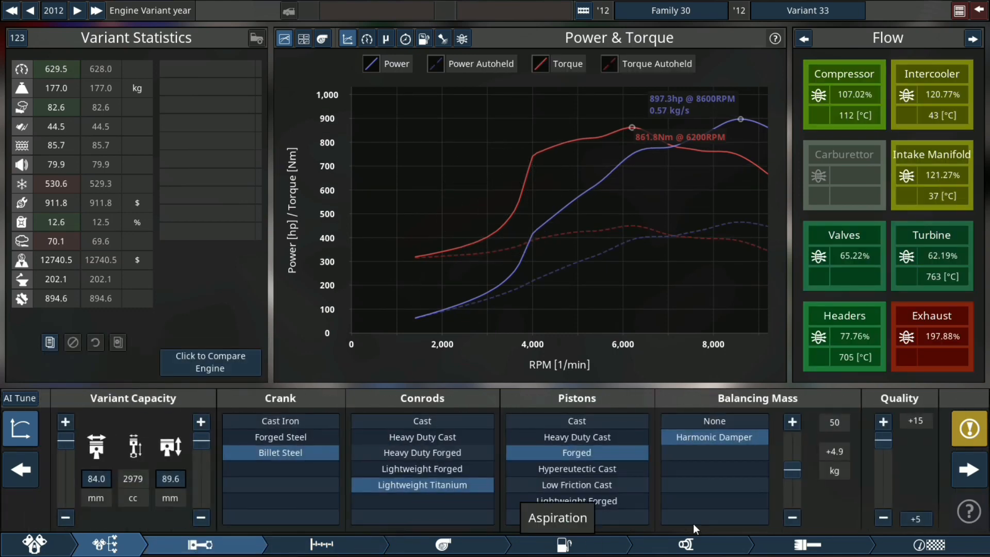
Step: Raise the harmonic damper's Balancing Mass from 50 to 100
click(790, 421)
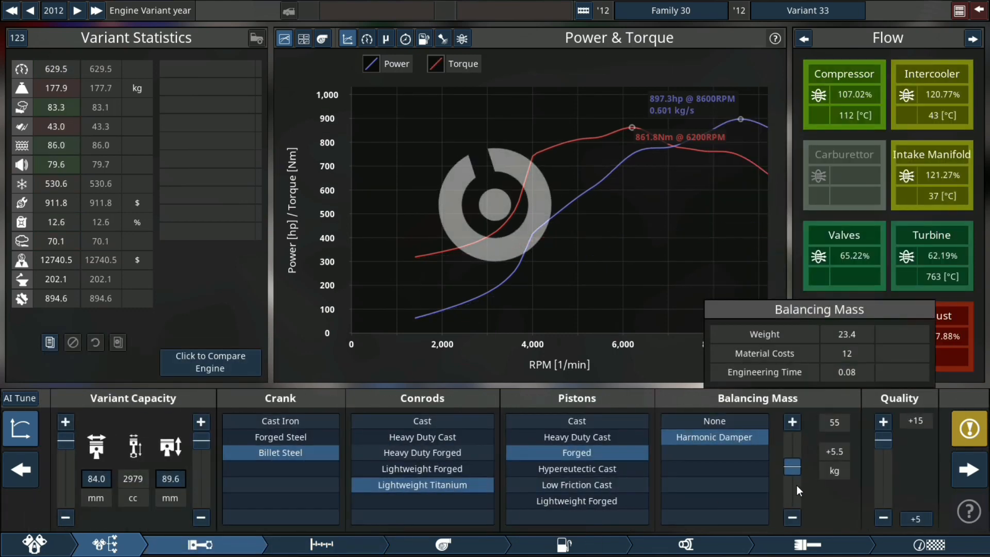
click(792, 422)
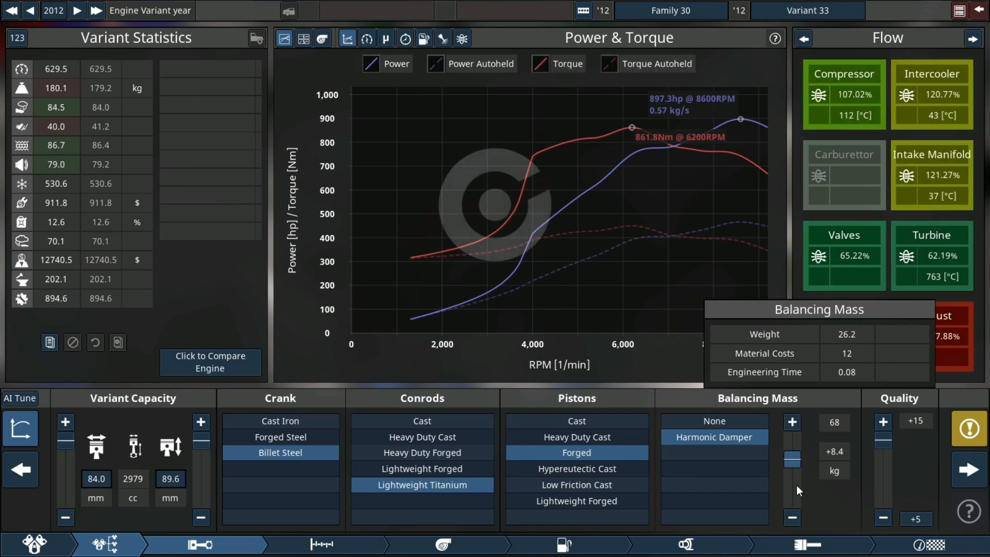
click(791, 421)
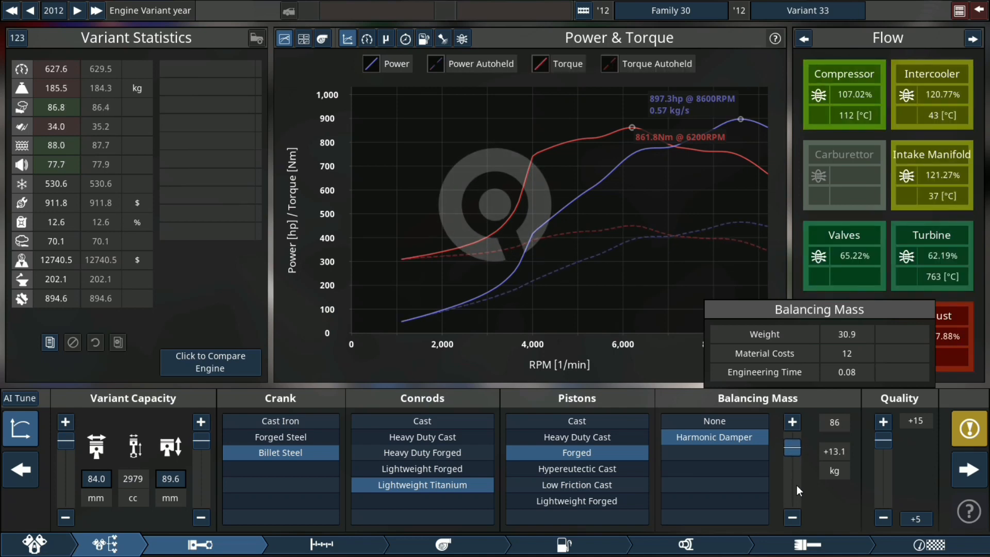
click(791, 421)
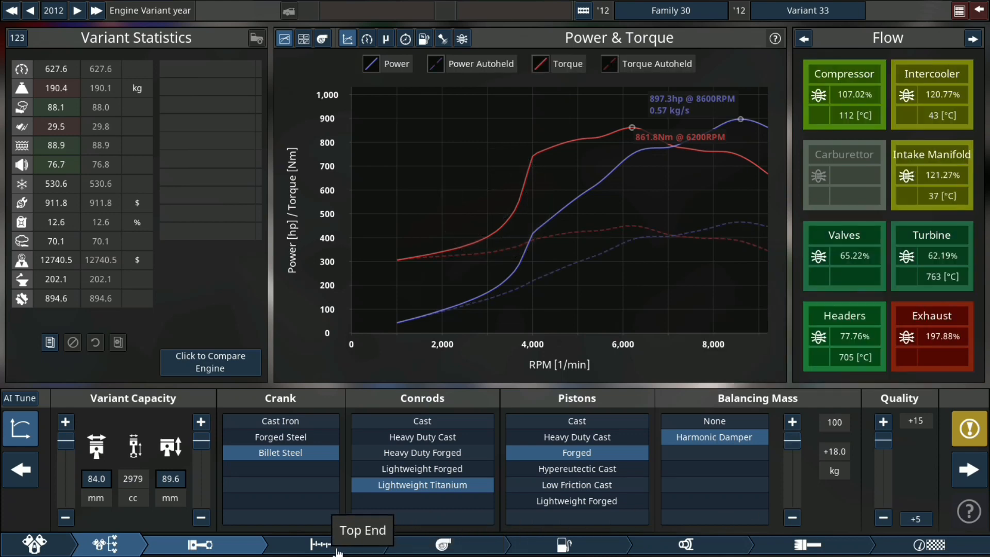
mouse_move(561, 544)
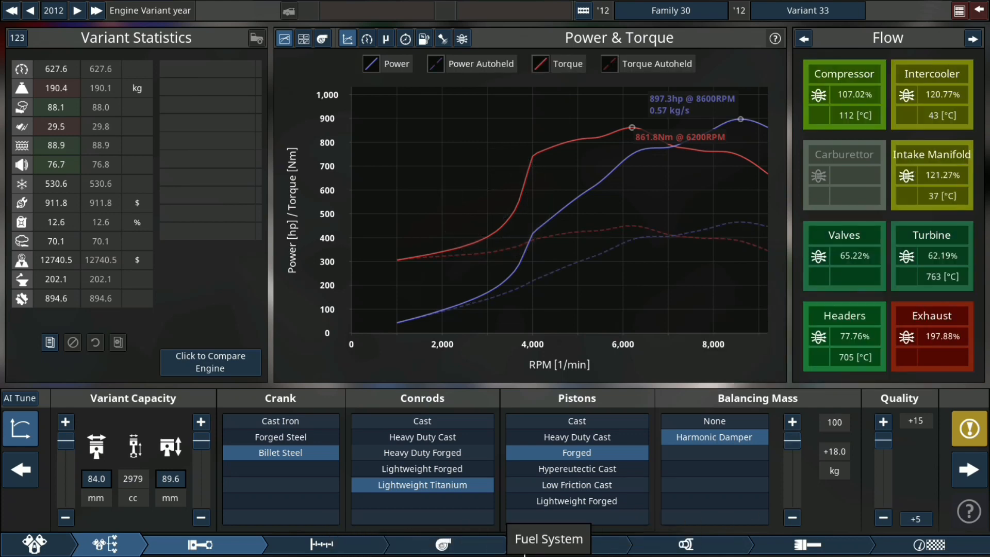
Step: Advance the ignition timing and enlarge the intake manifold
click(565, 544)
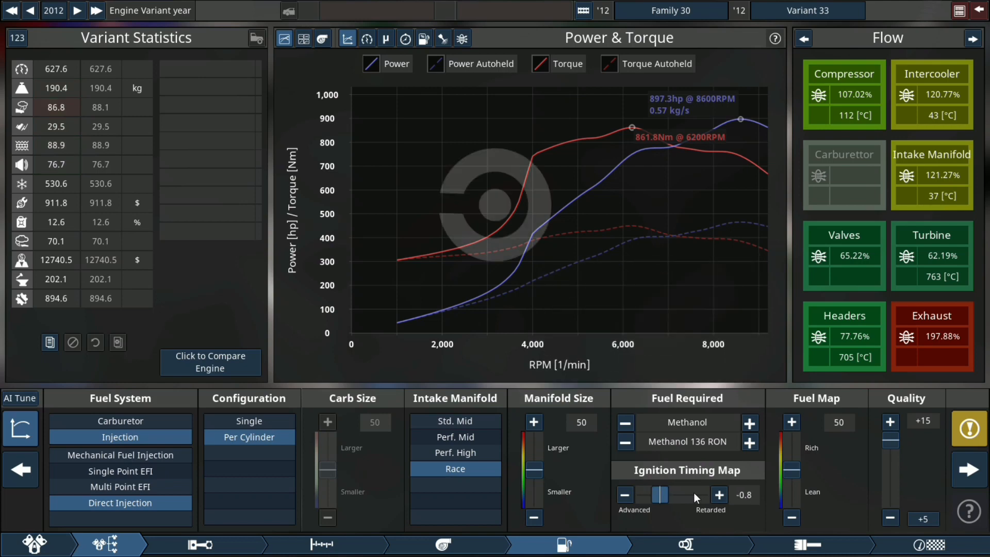
click(624, 494)
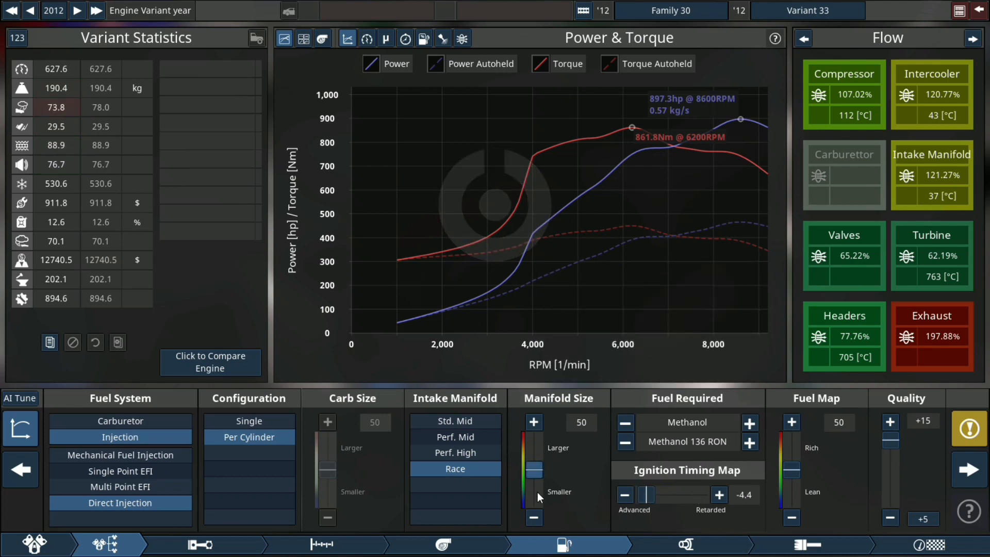
click(533, 421)
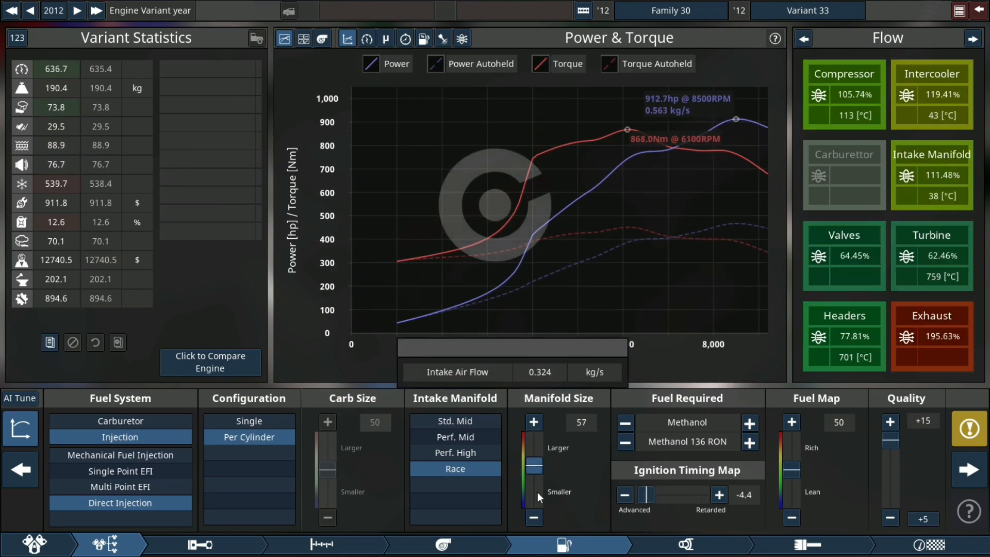
Step: Widen the exhaust to 82.5 mm and enlarge the exhaust headers
click(533, 421)
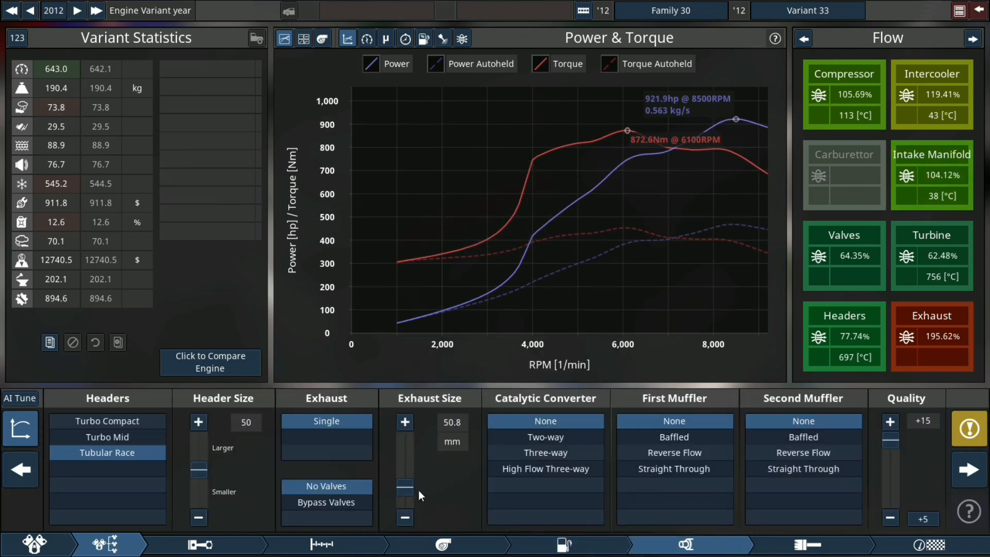
click(404, 422)
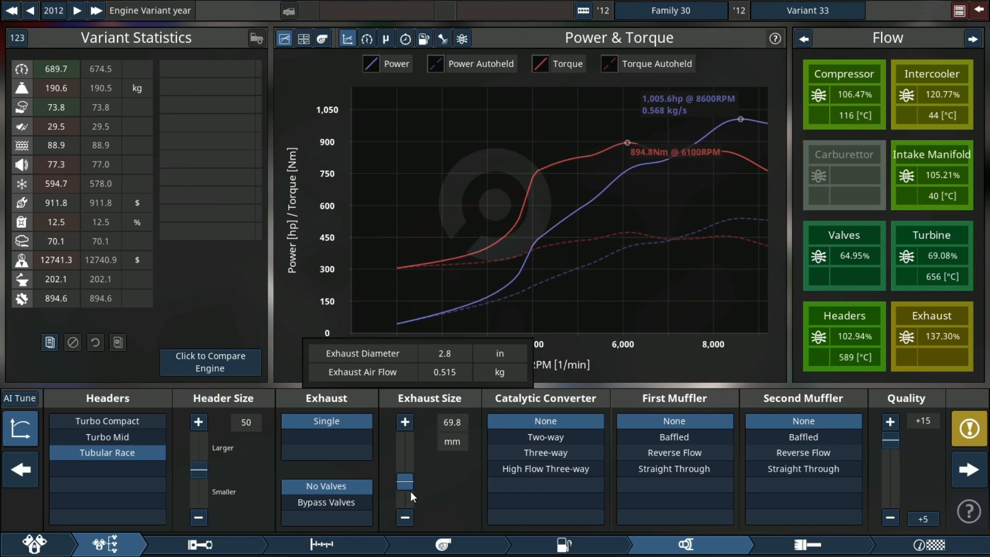
click(405, 422)
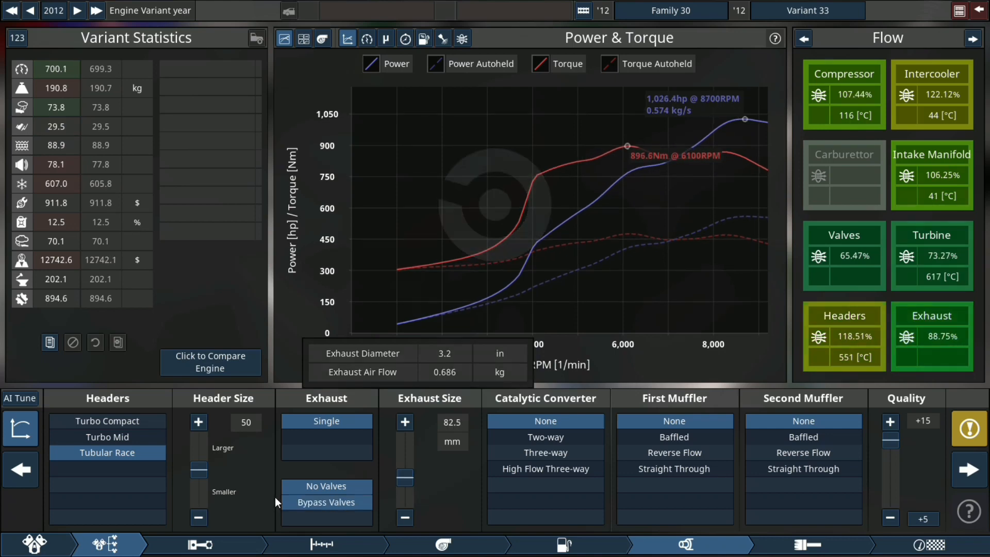
click(198, 421)
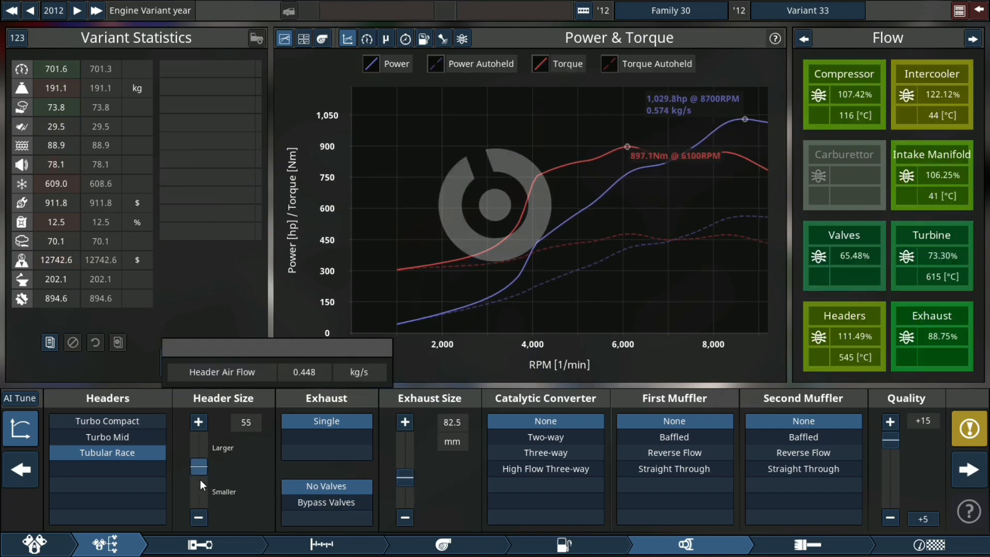
Step: Raise the twin turbos' boost limit to 1.75 bar
click(442, 545)
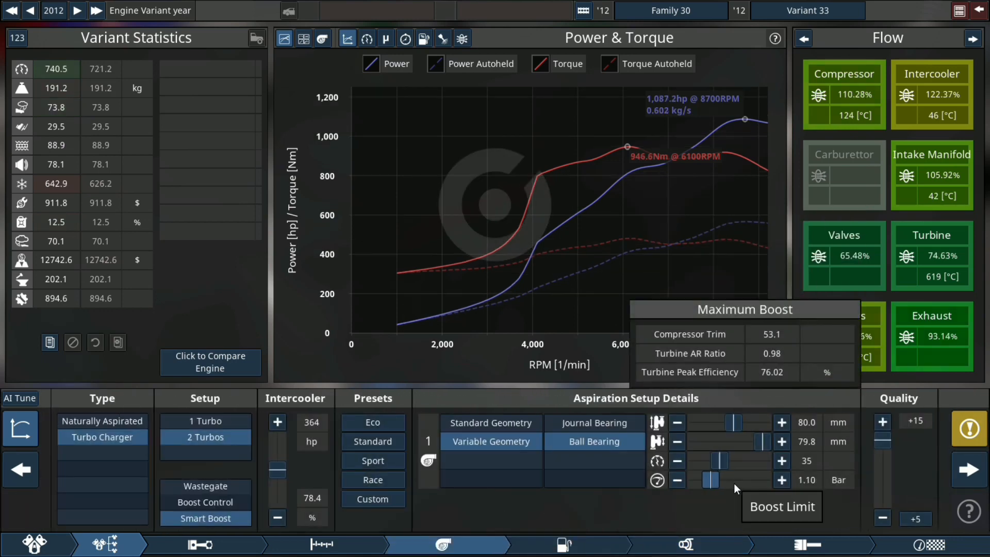
click(781, 480)
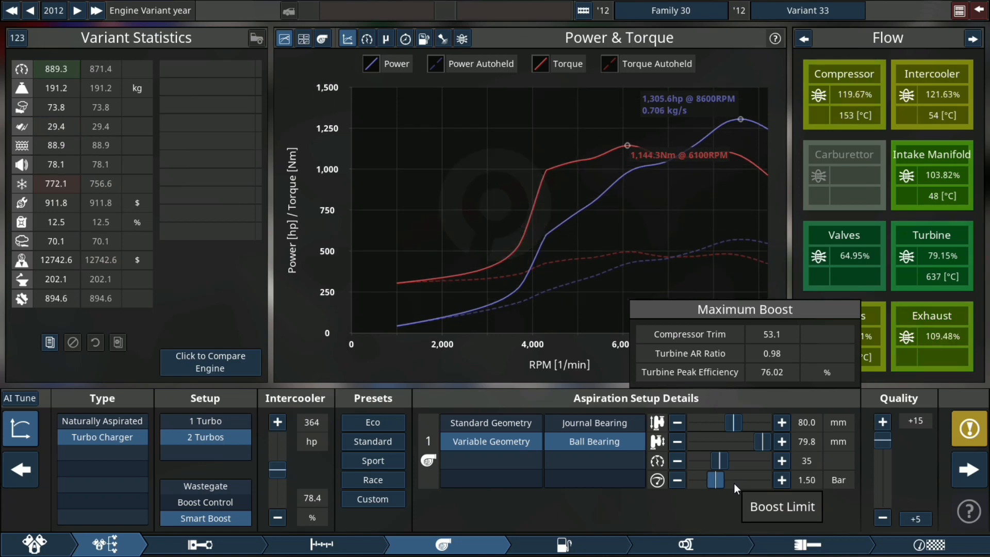
click(781, 480)
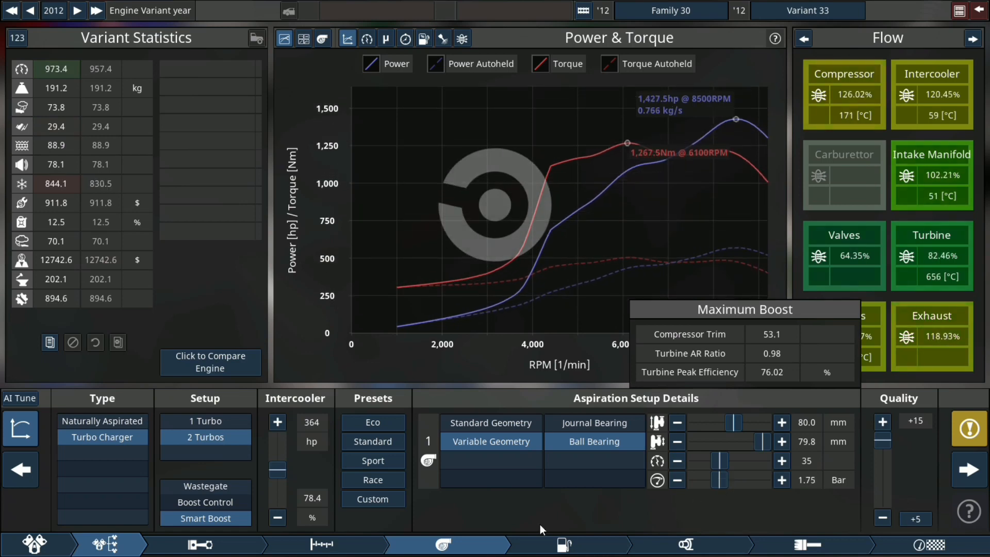
click(322, 544)
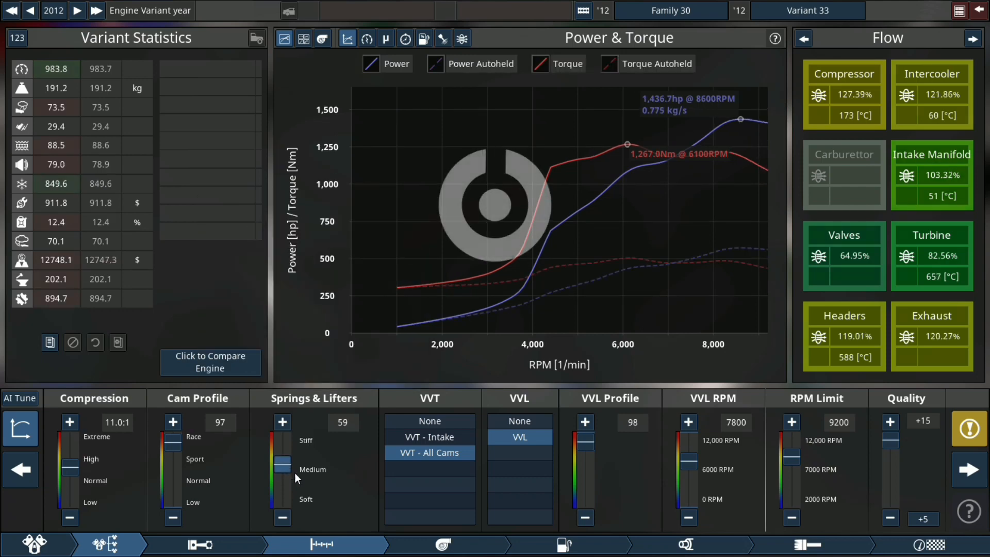
Step: Enlarge headers to 61 and exhaust to 108 mm, checking the fuel settings
click(442, 544)
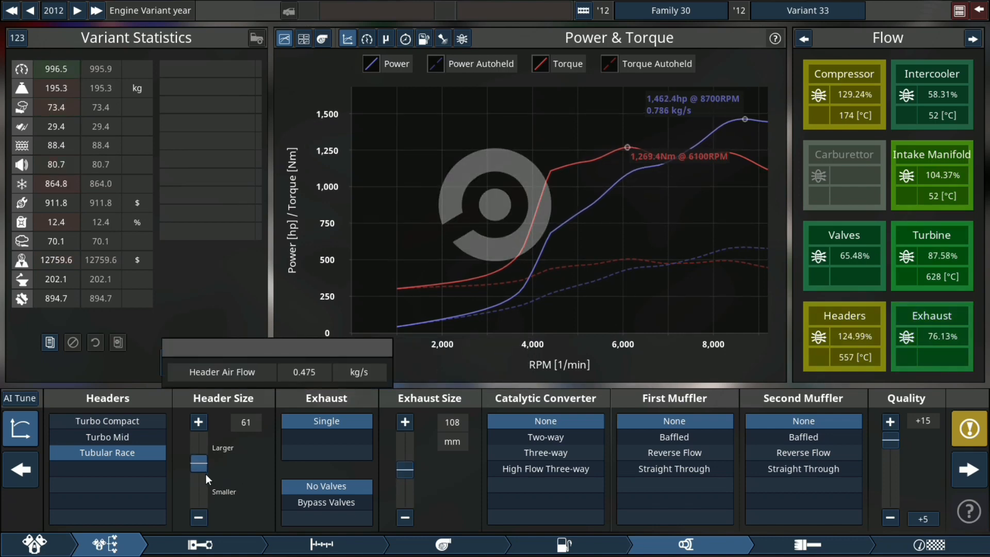
click(198, 421)
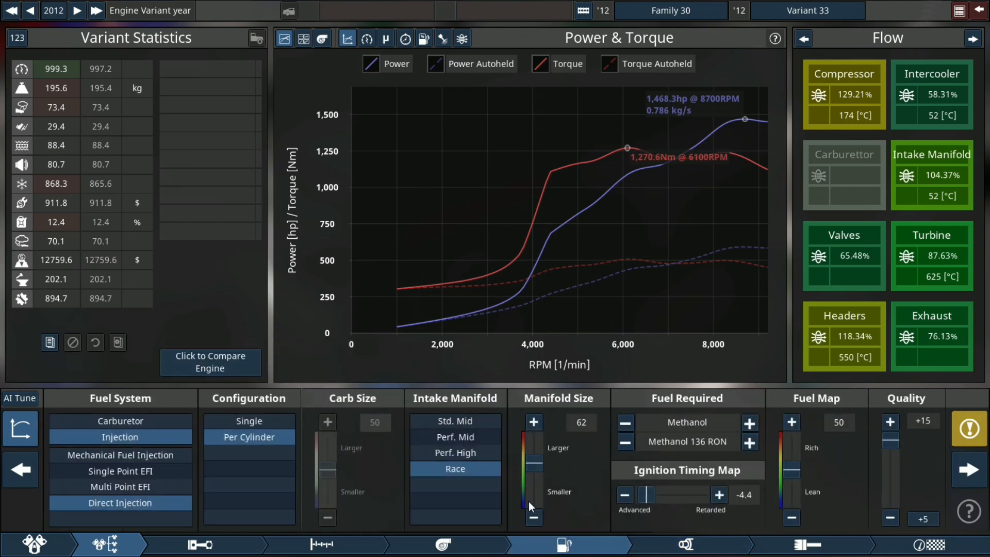
click(533, 421)
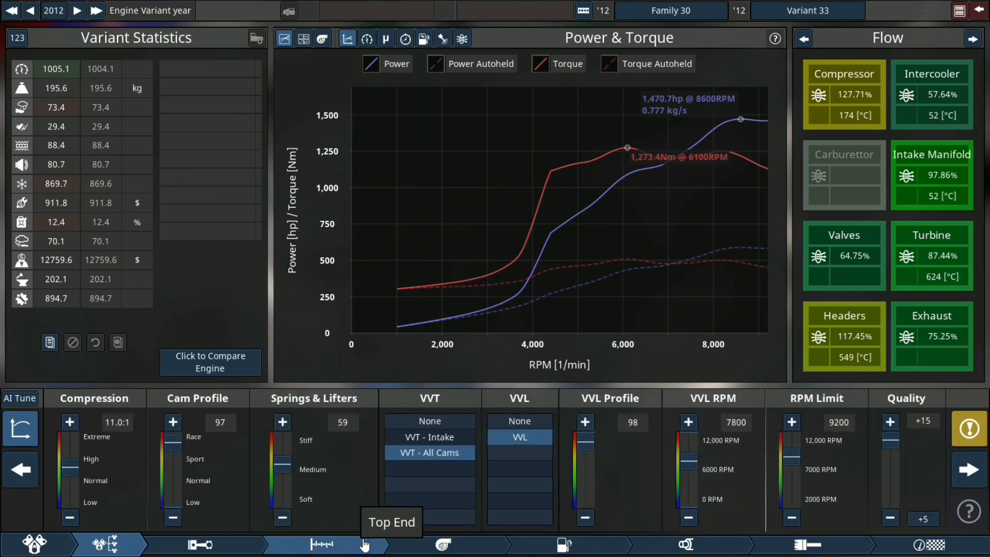
mouse_move(450, 496)
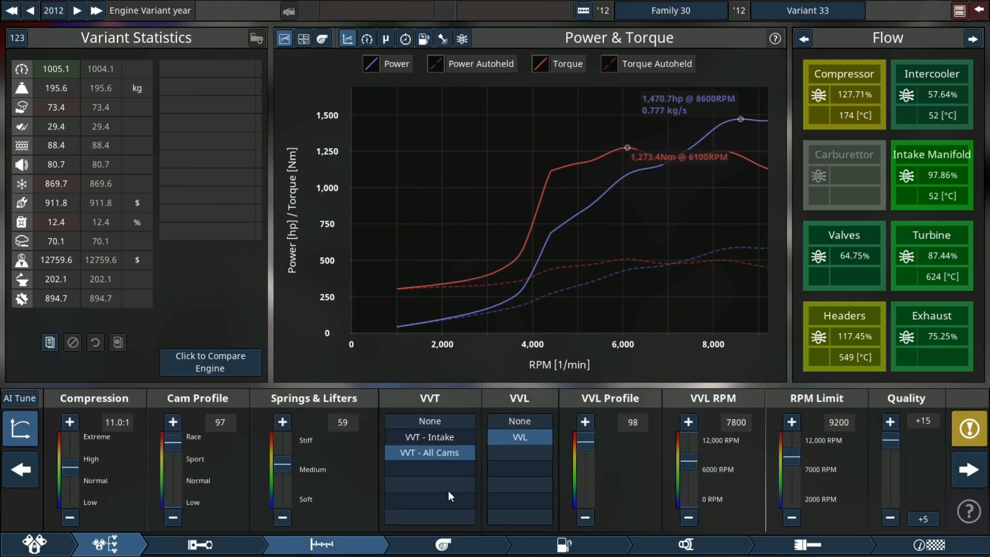
Step: Raise the VVL switchover RPM and lift the boost limit to 2.35 bar
click(688, 422)
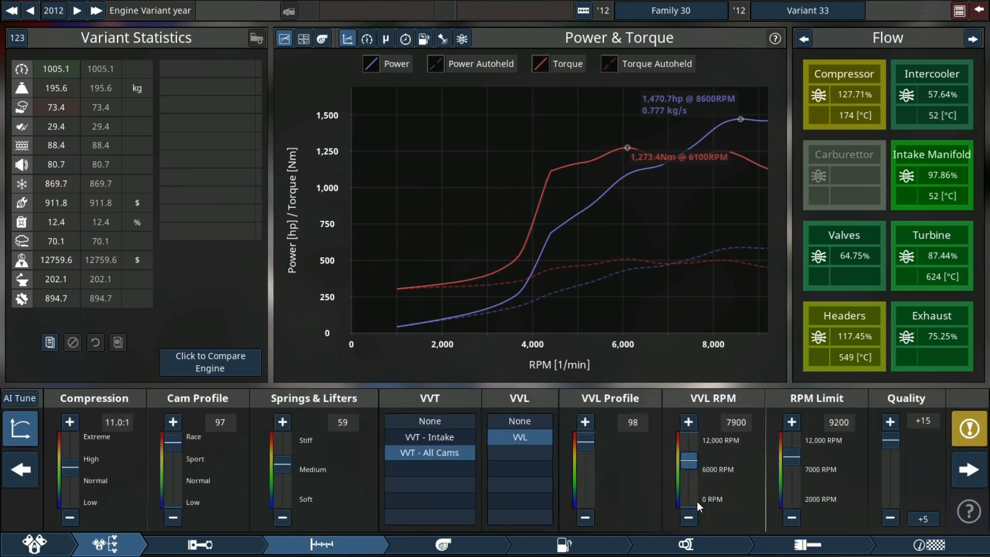
click(441, 544)
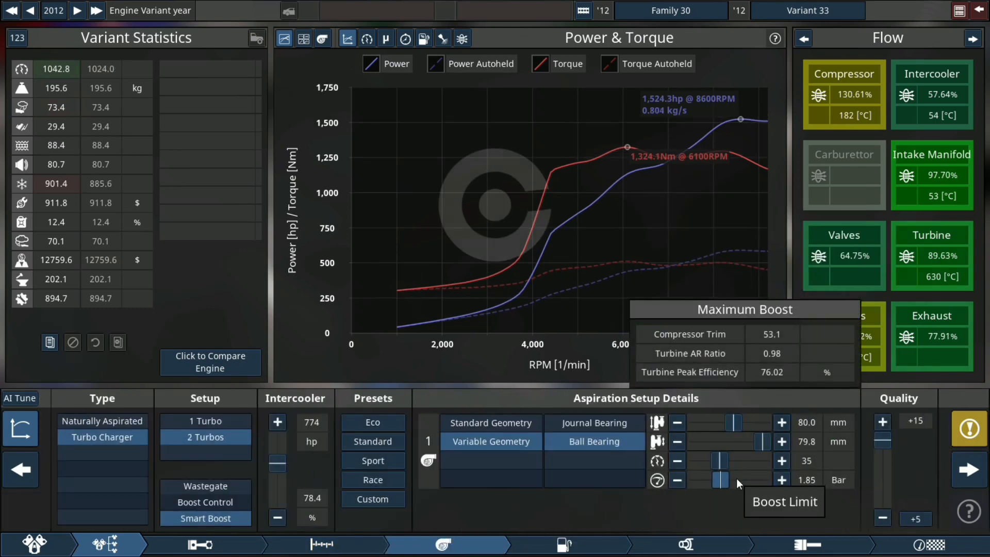
click(781, 480)
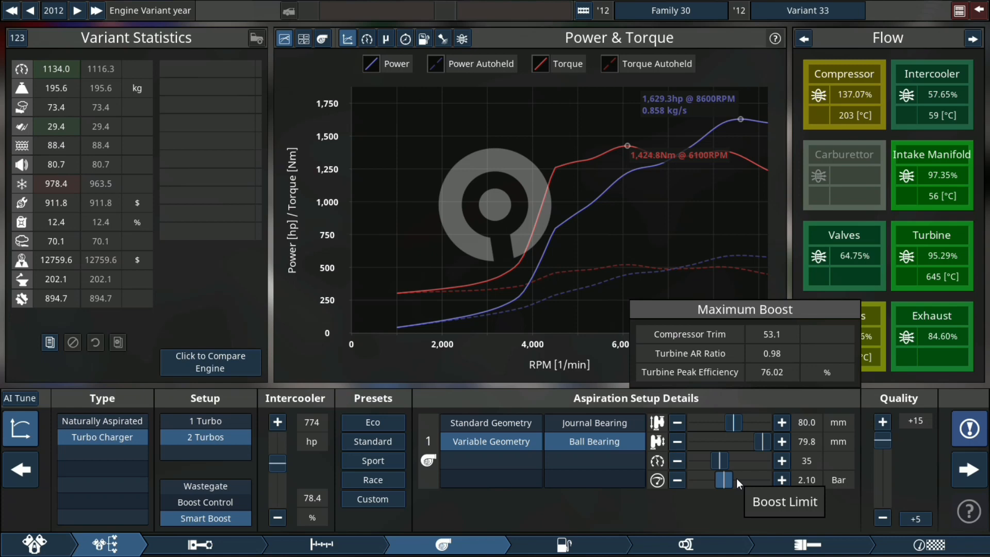
click(781, 479)
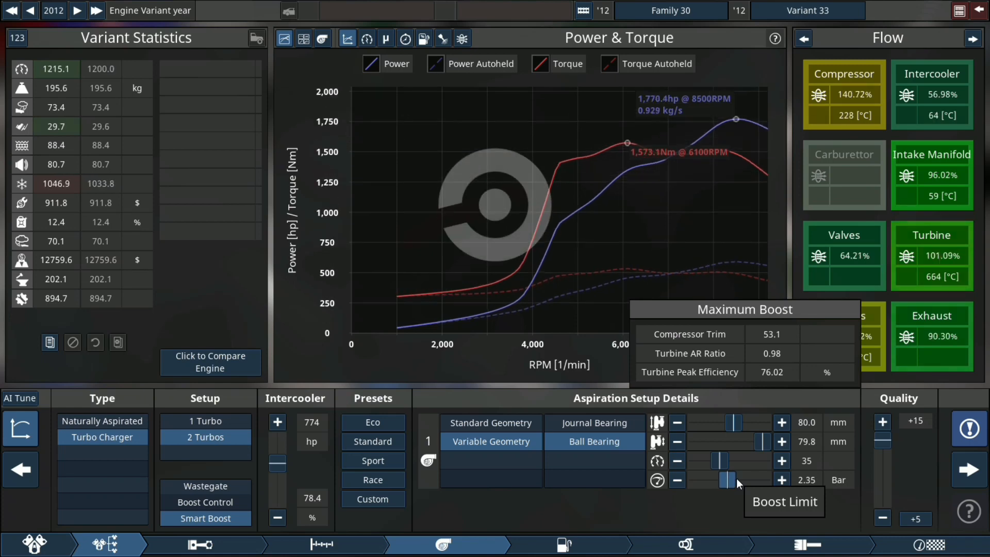
click(781, 479)
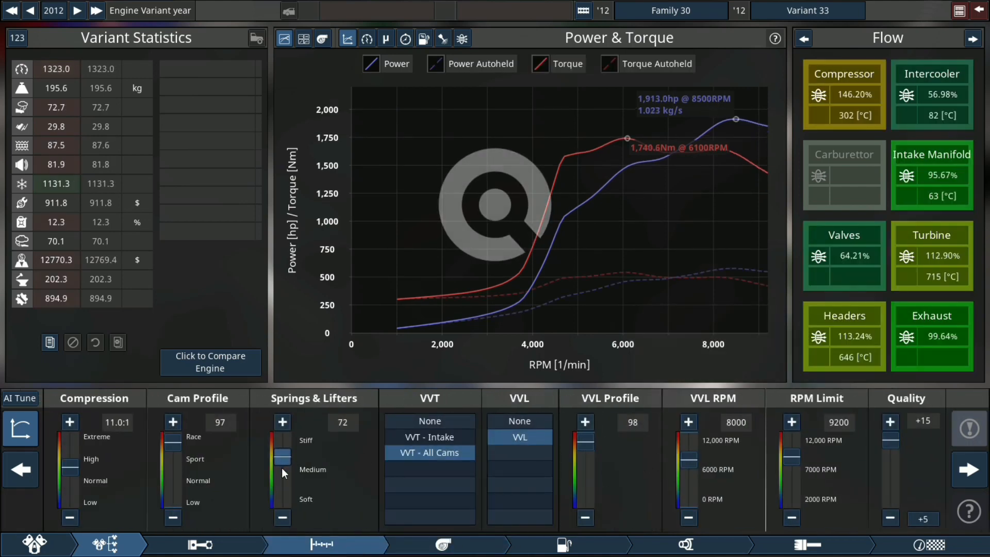
Step: Push boost to 2.90 bar and enlarge the turbine exducer to 84 mm
click(282, 421)
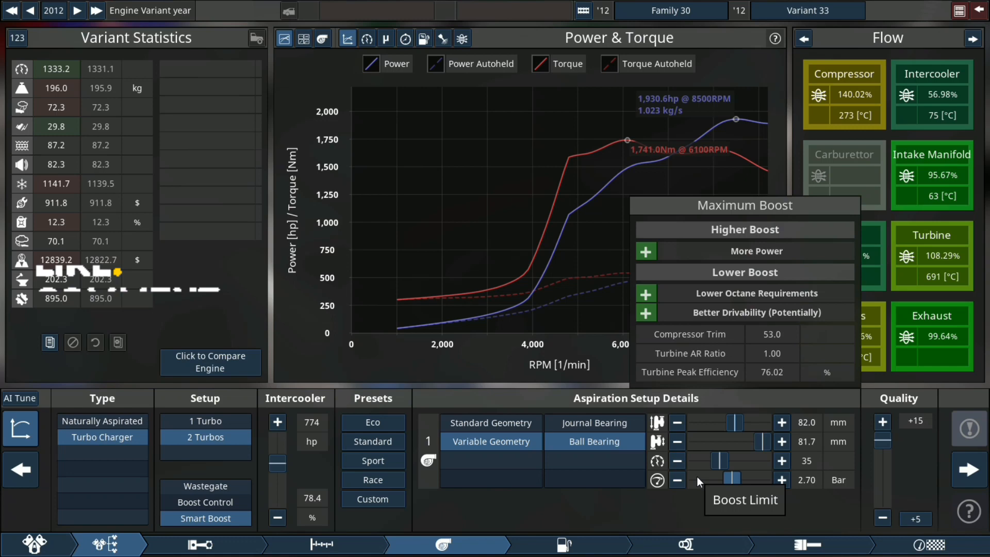
click(780, 480)
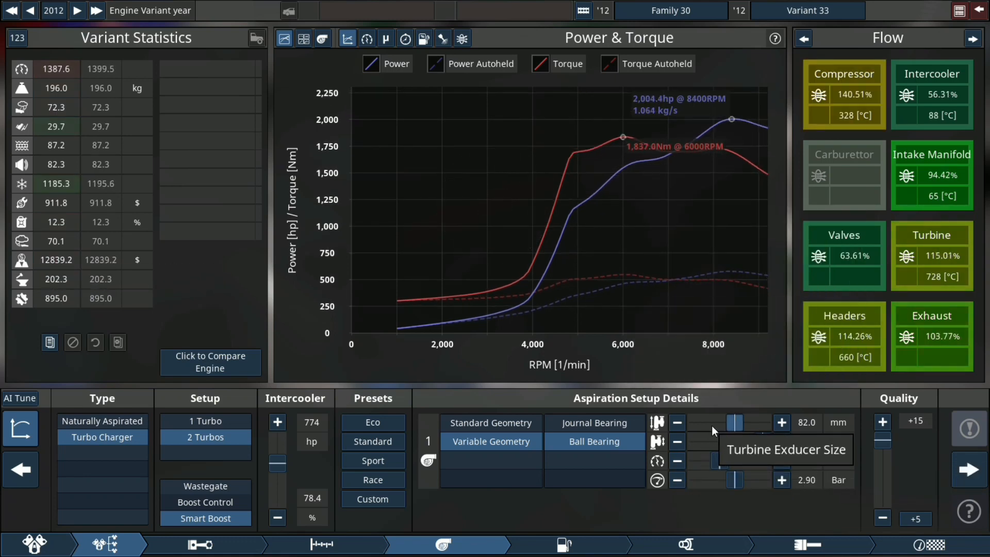
click(781, 422)
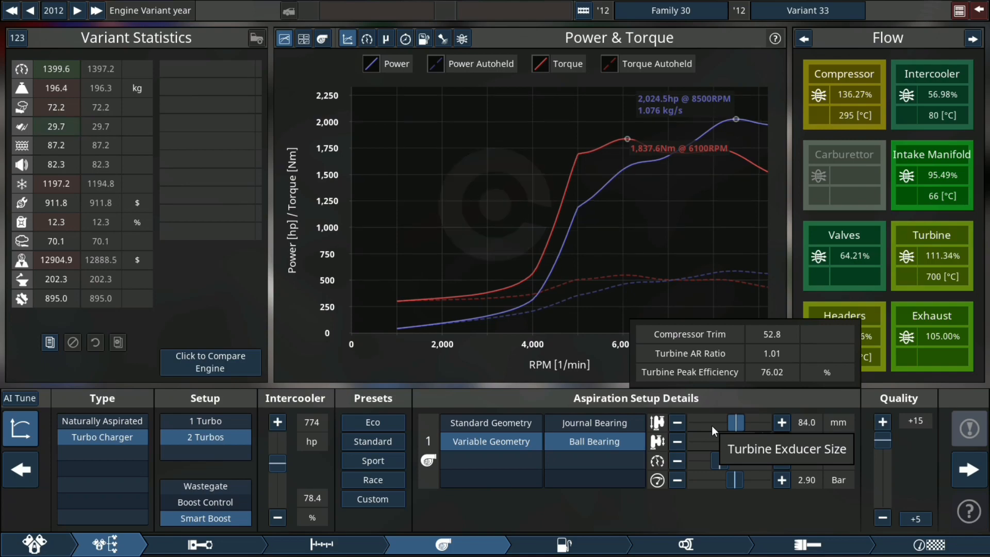
click(805, 544)
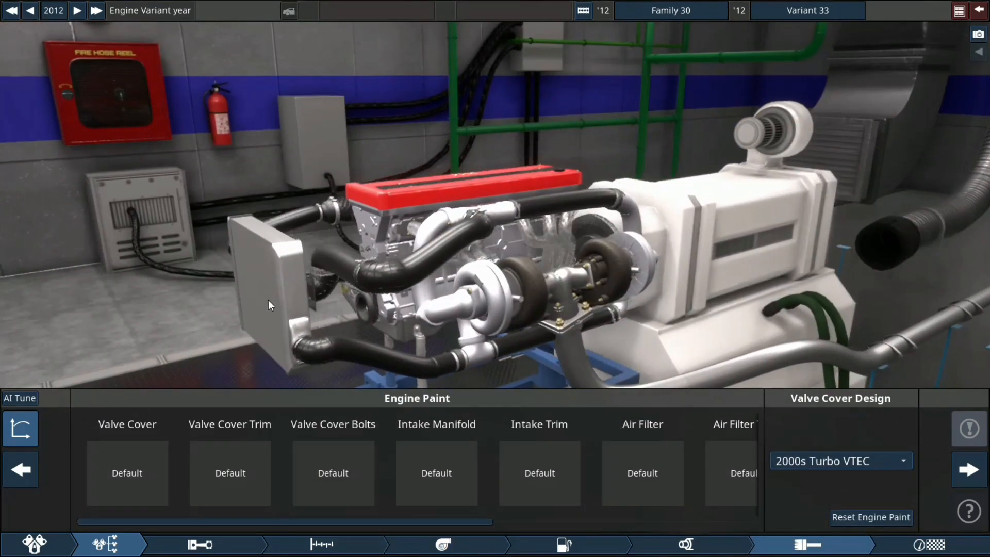
Step: Replace the 2000s Turbo VTEC valve cover with DOHC 80s Classic
click(840, 461)
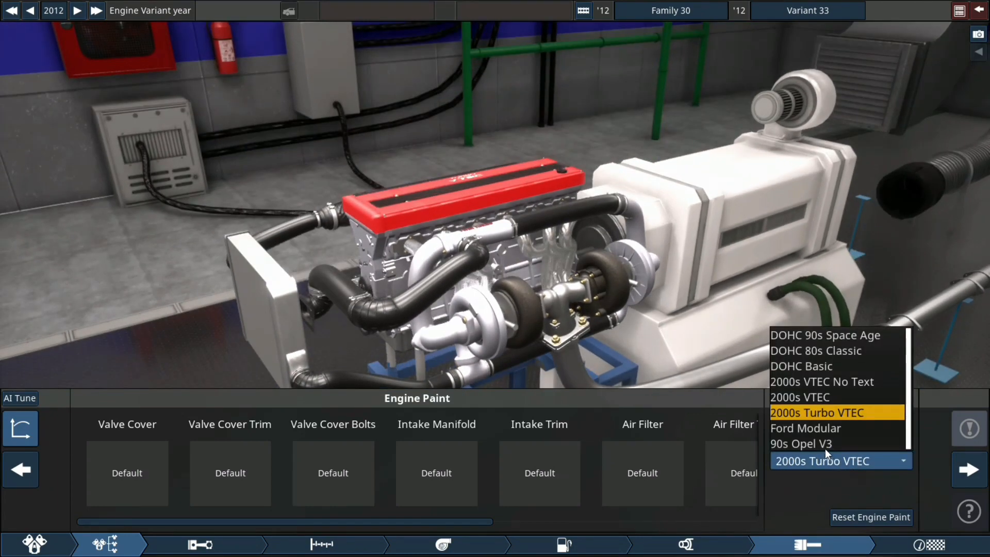
mouse_move(814, 351)
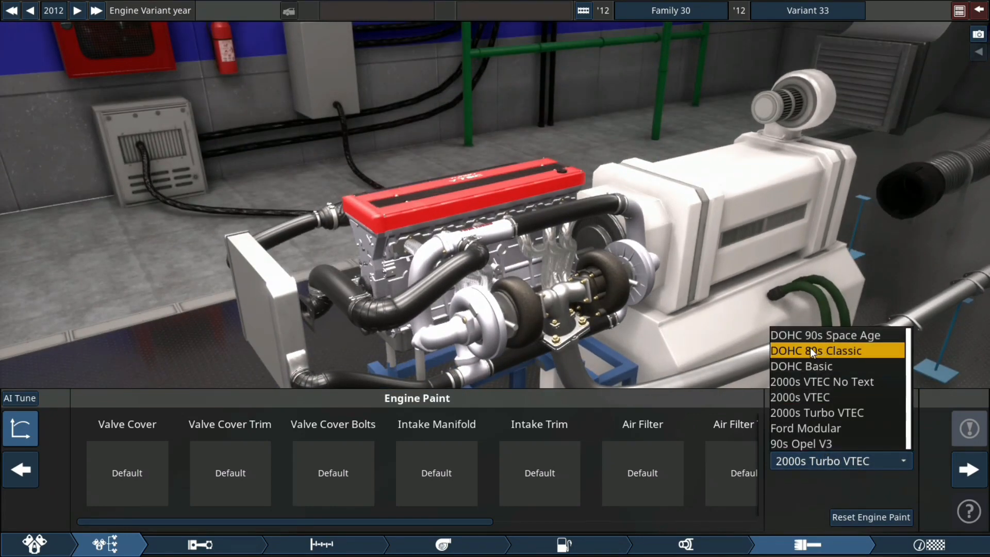
click(815, 350)
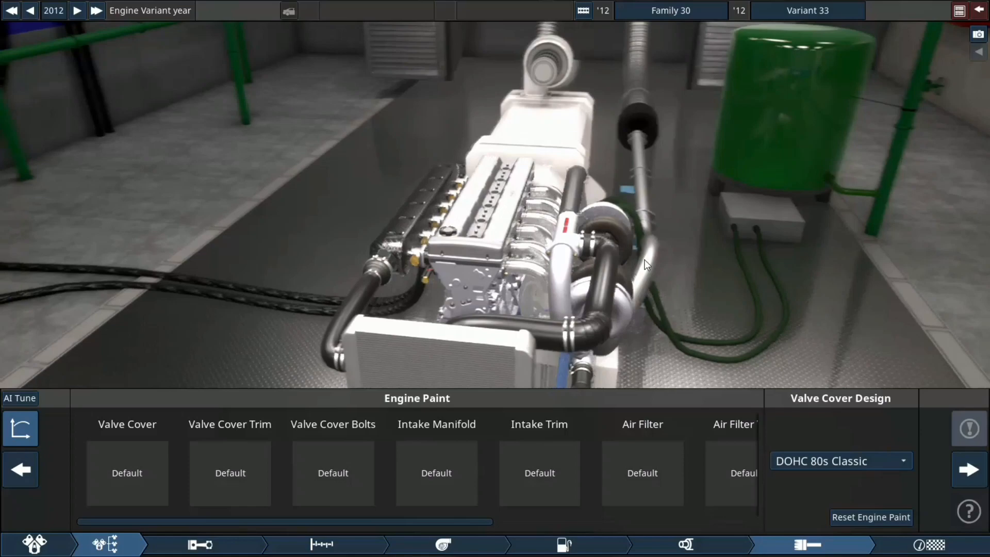
click(127, 473)
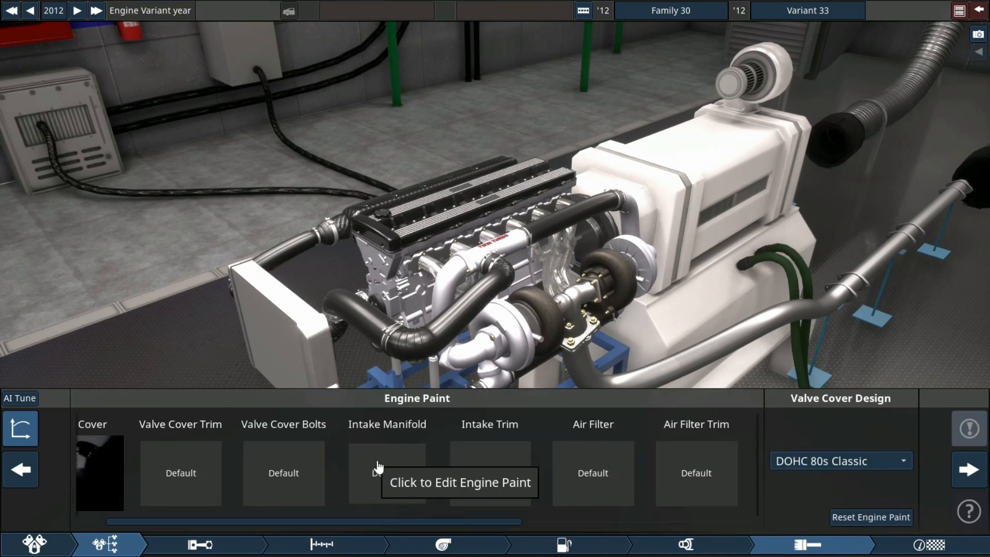
Step: Paint the timing cover, sump and headers black and set the variant year to 2020
scroll(right, 3)
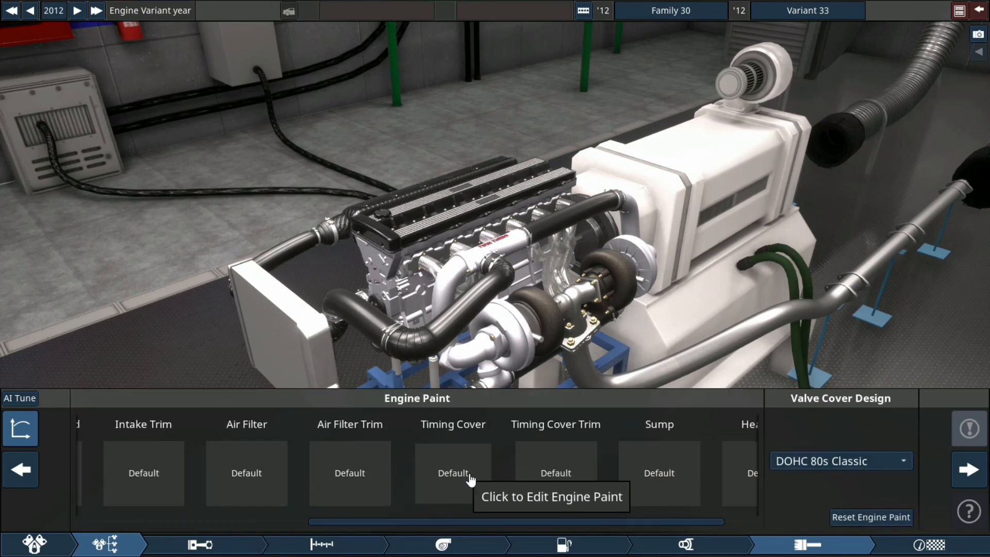
click(452, 473)
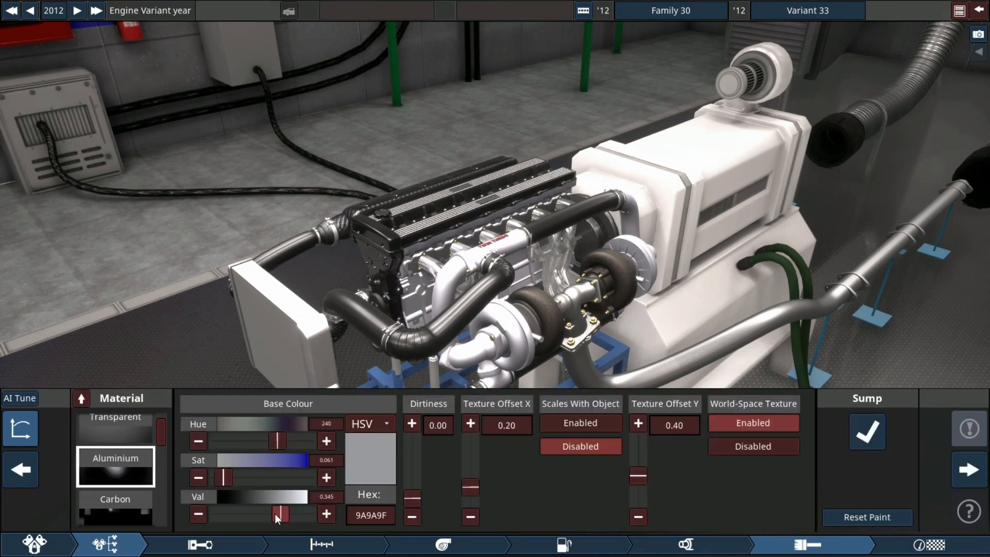
click(19, 469)
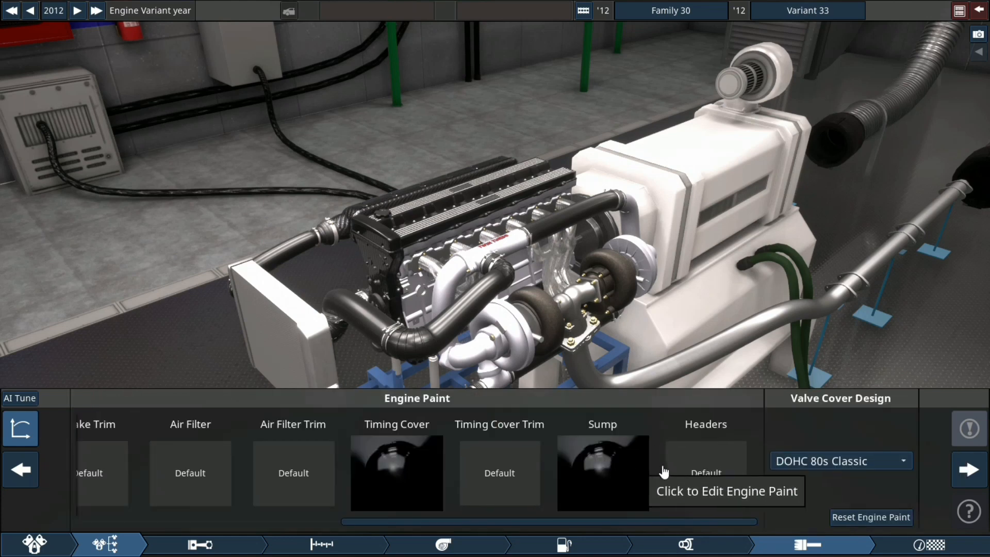
click(705, 473)
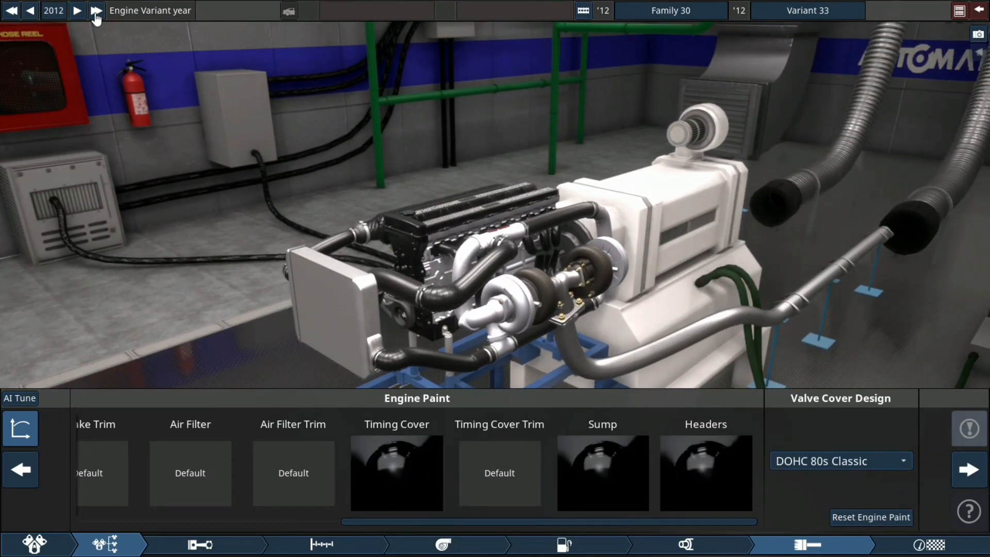
click(96, 11)
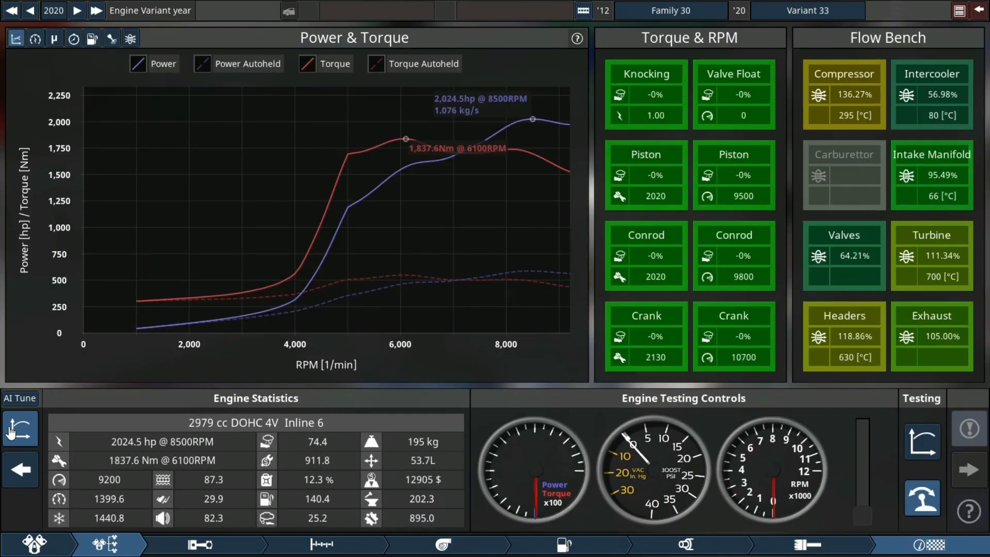
Step: Hide the Power & Torque graphs to show the black engine at 2,024.5 hp
click(21, 428)
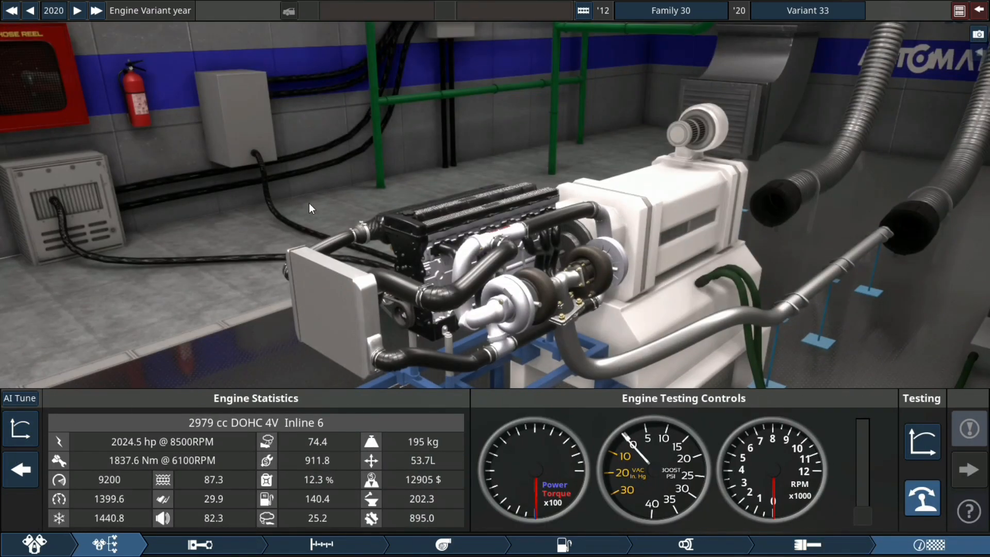
click(20, 428)
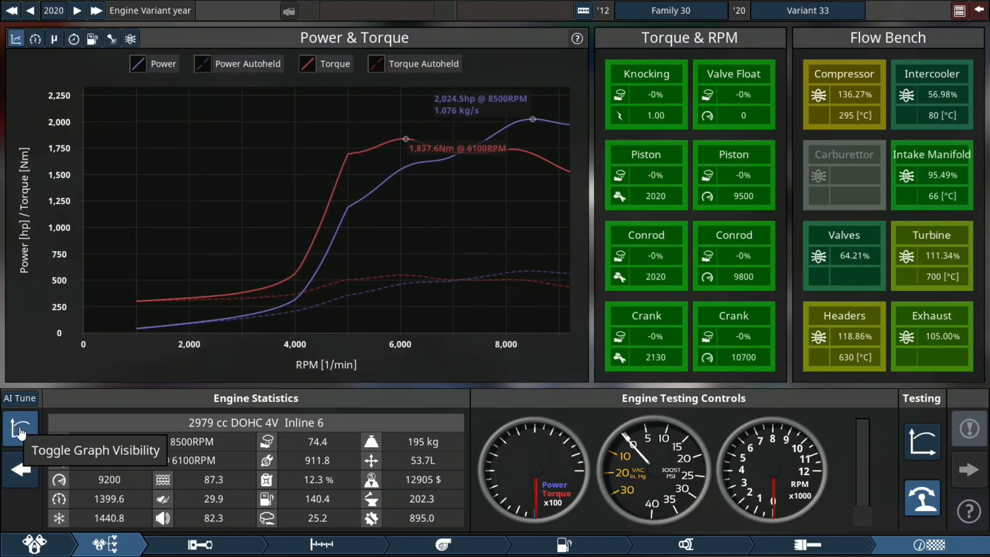
click(20, 427)
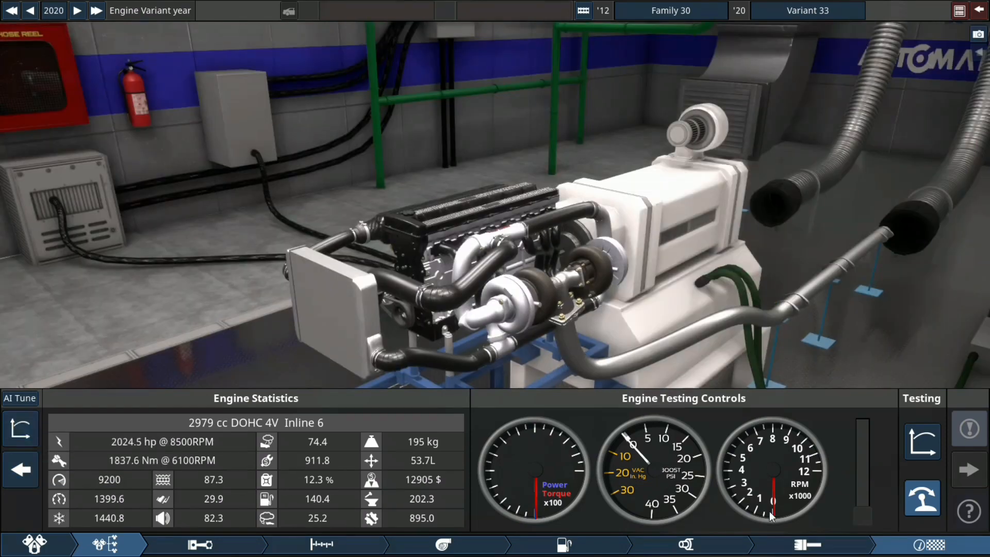